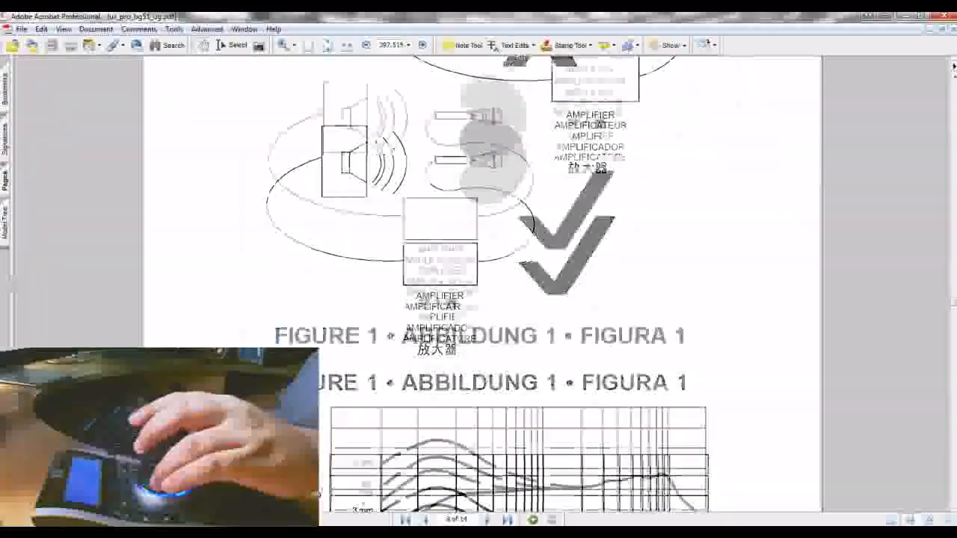
pyautogui.scroll(-3)
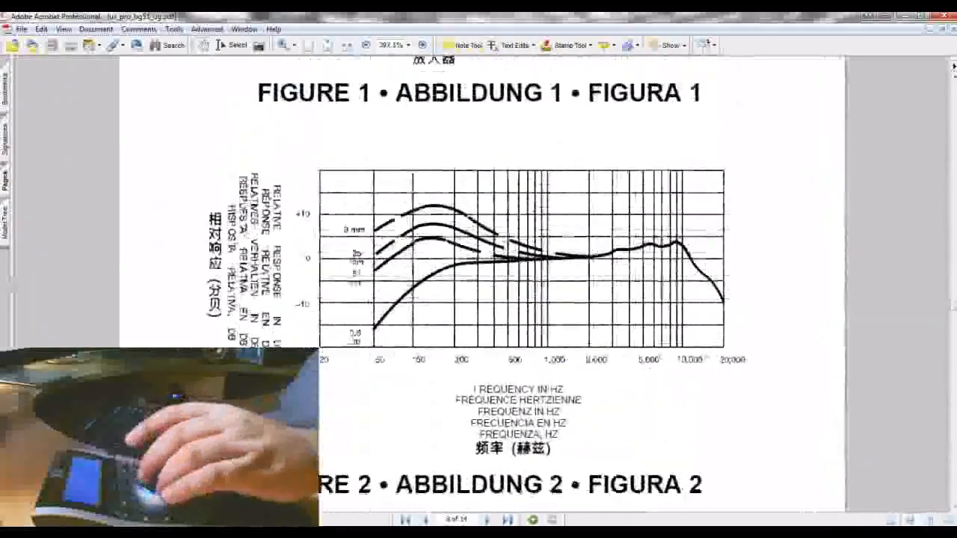